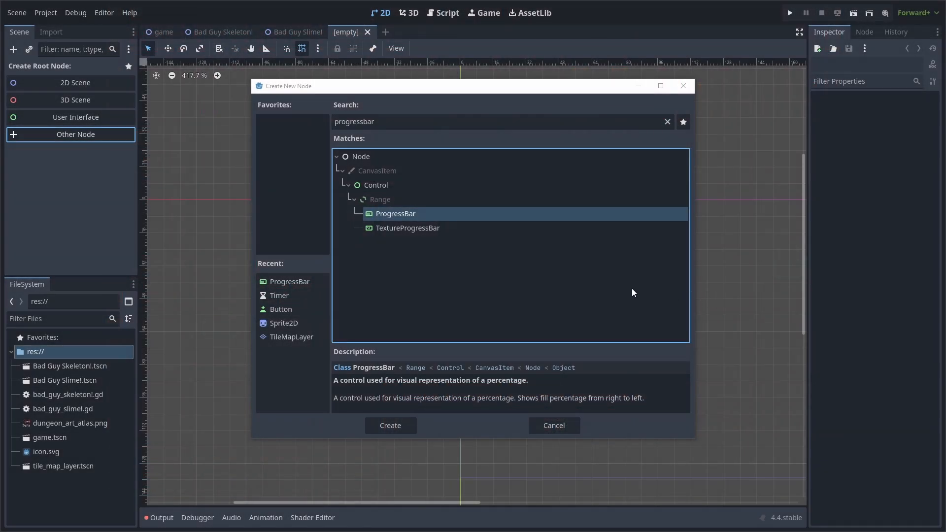
mouse_move(390, 425)
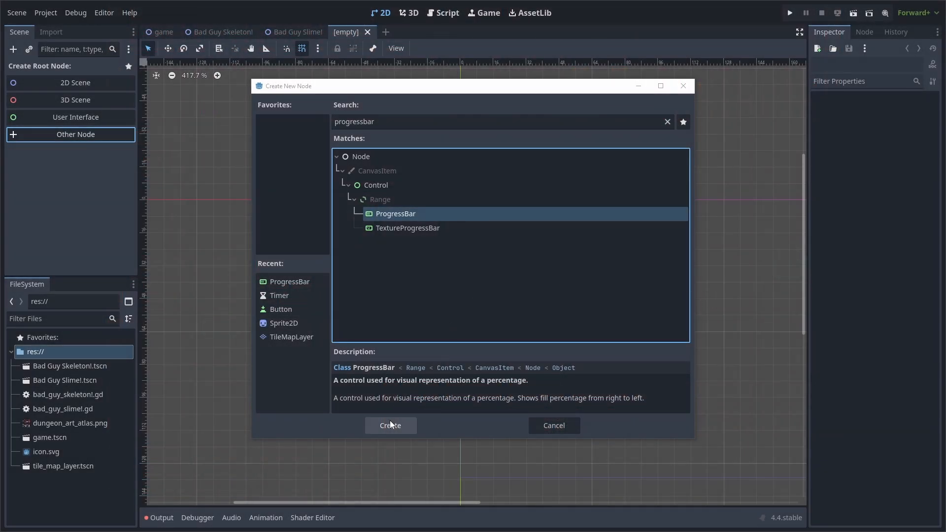
- Create a ProgressBar root named CustomHealthBar, scaled to 0.2, with percentage text hidden
click(390, 425)
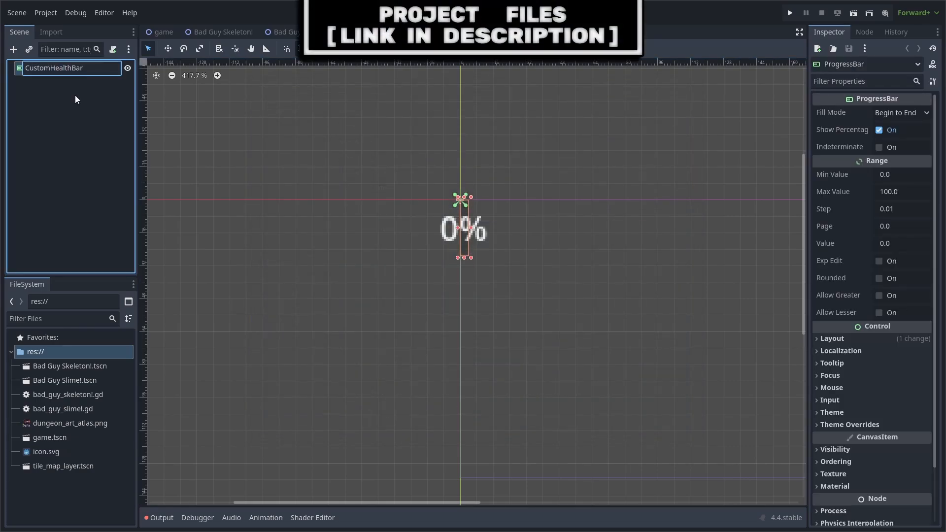
click(880, 129)
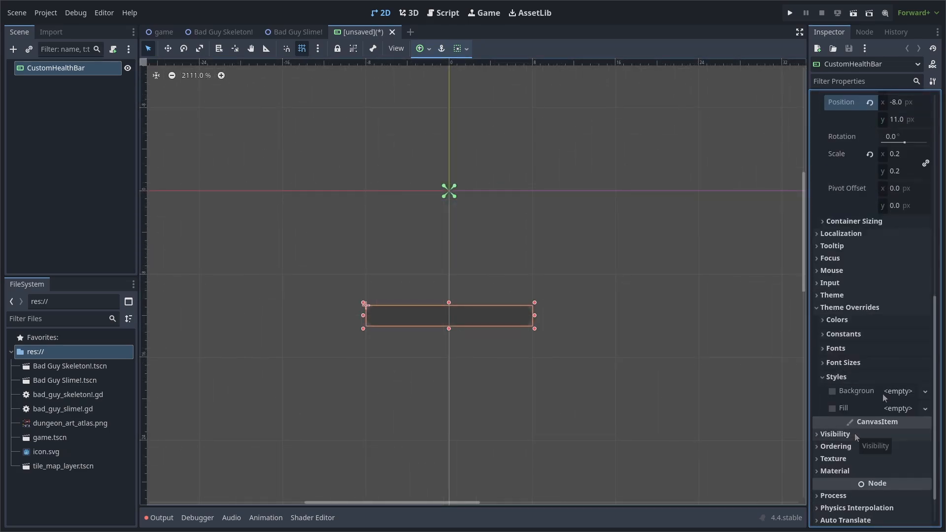
- Give the bar a hollow 5 px white-bordered background with 10 px expand margins and a red fill
click(898, 391)
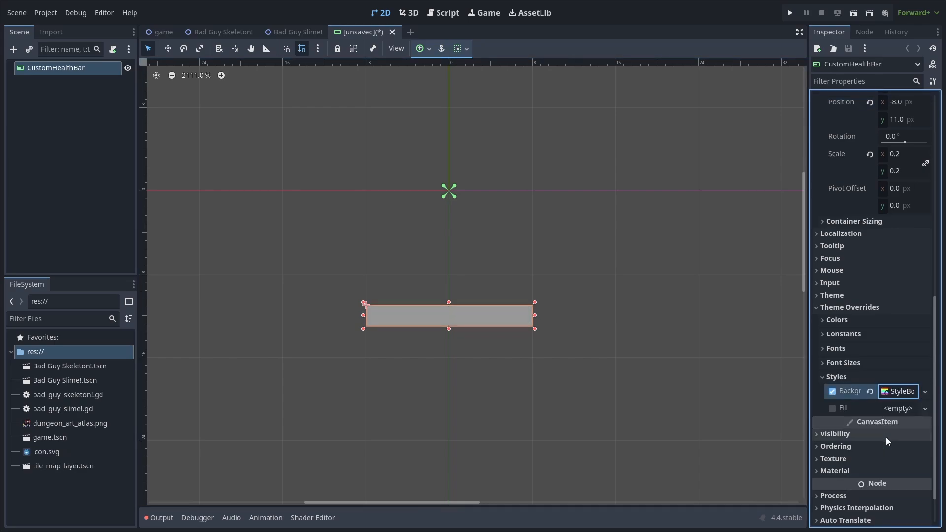
click(900, 391)
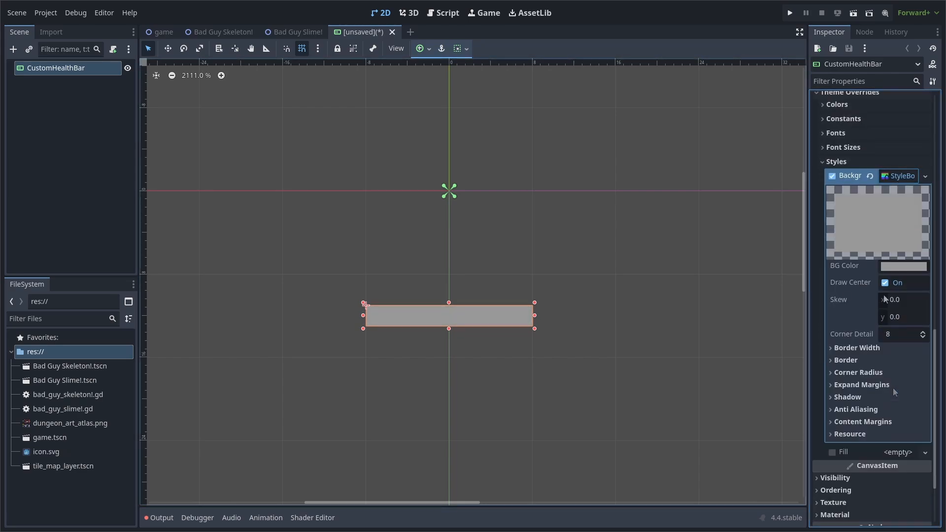
click(903, 265)
text(10)
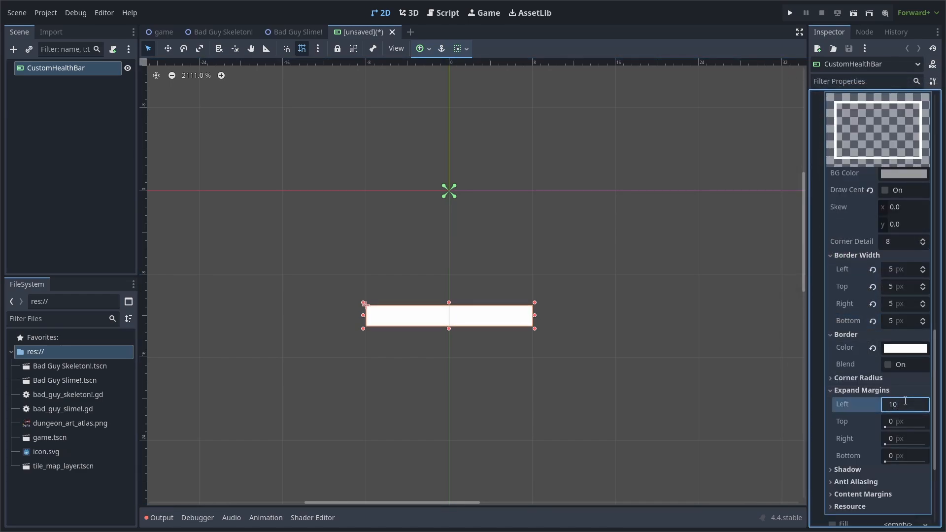
key(Return)
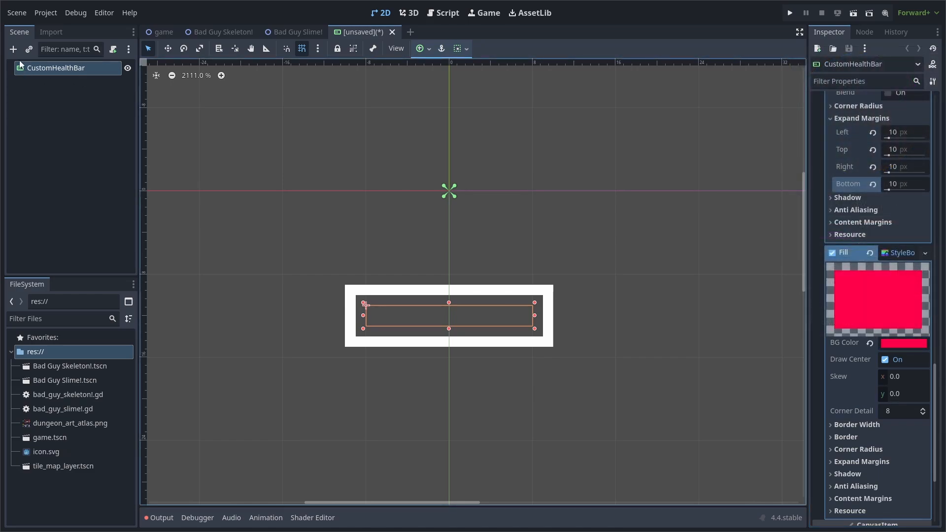
- Add a child ProgressBar anchored with the Full Rect preset
click(14, 49)
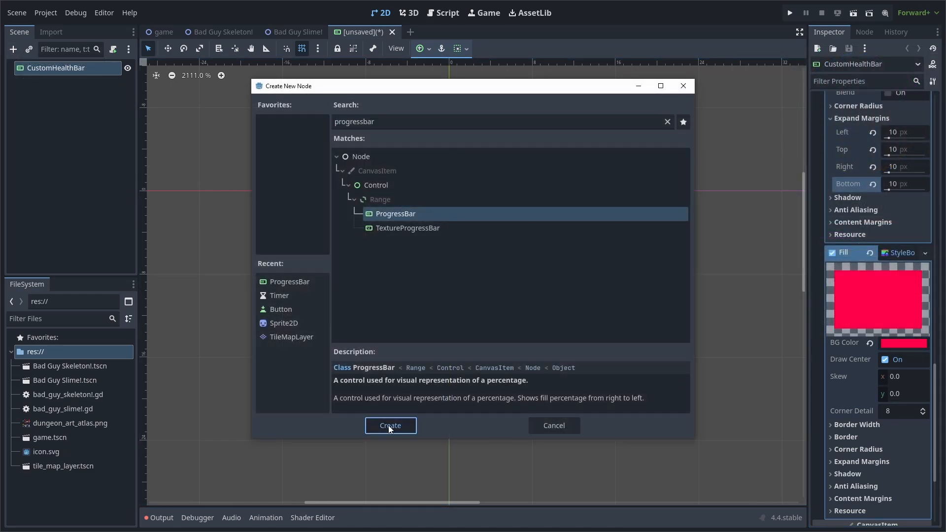
click(390, 425)
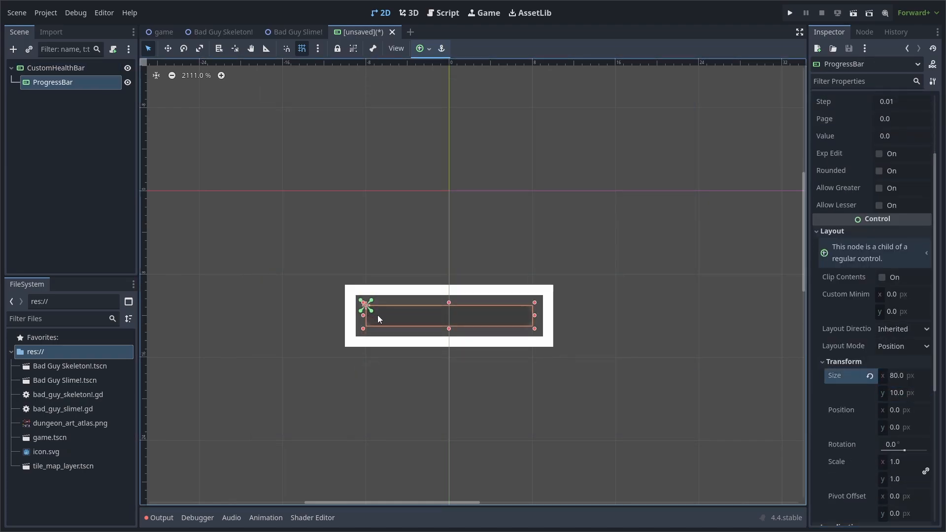
click(903, 346)
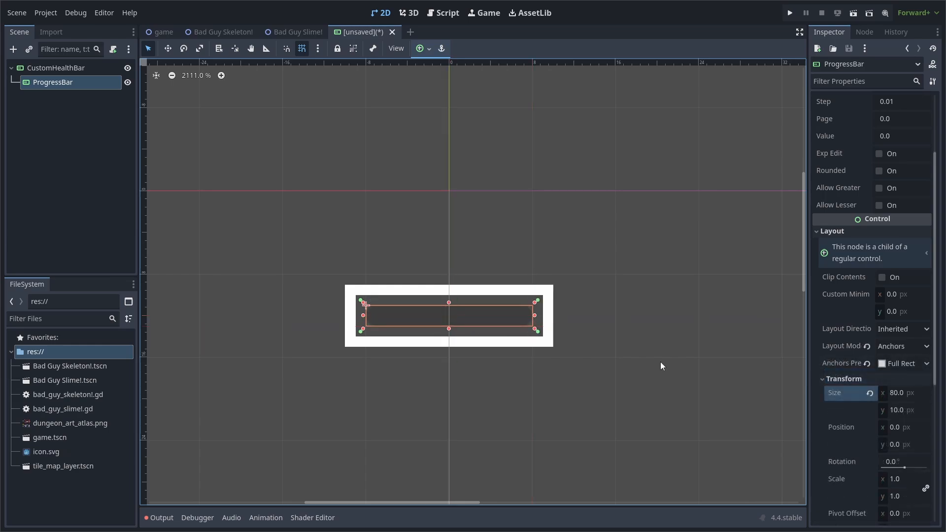
- Give the child bar a StyleBoxFlat background and a white fill style override
scroll(down, 3)
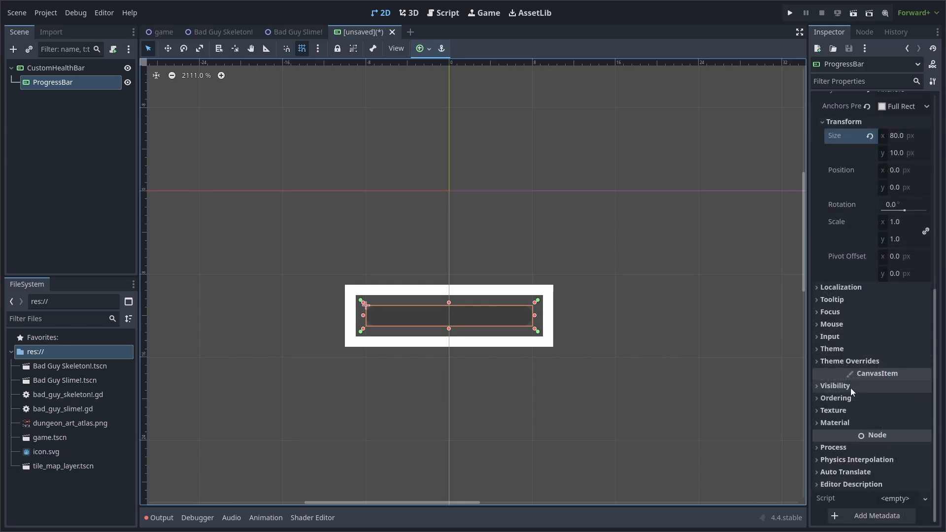
click(850, 361)
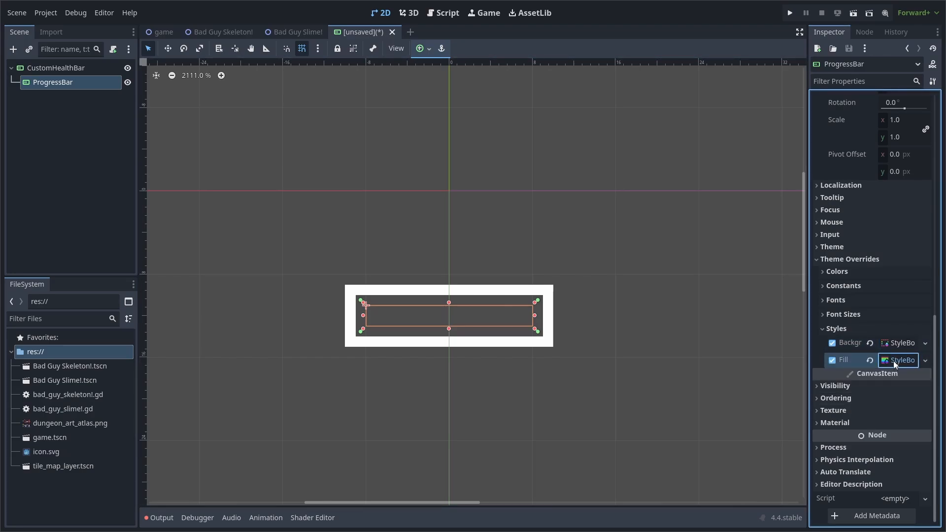
click(903, 342)
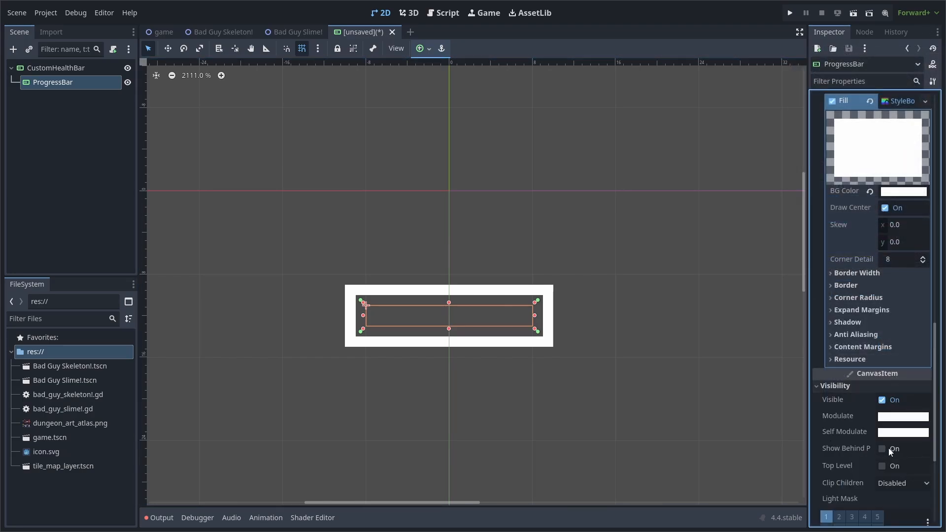
- Add a one-shot ResetVisibility Timer and save the scene as custom_health_bar.tscn
click(14, 48)
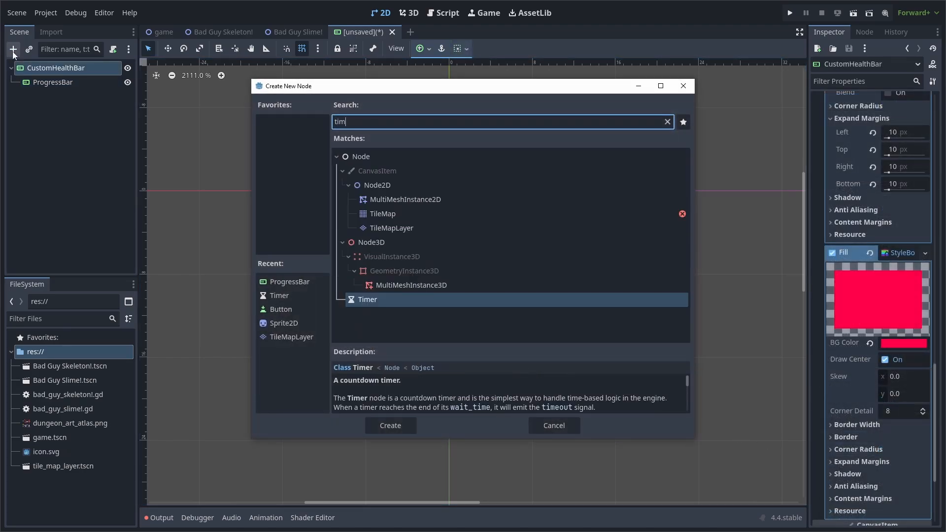
click(389, 425)
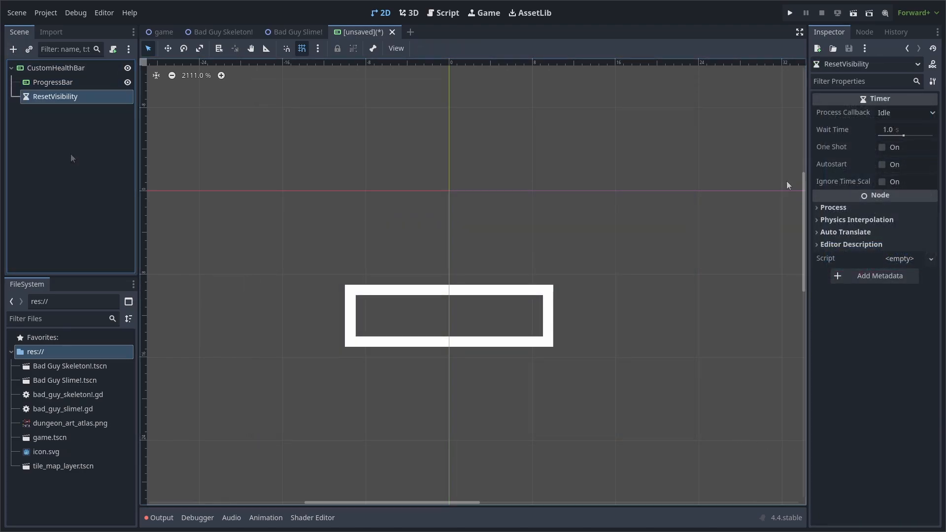
click(882, 147)
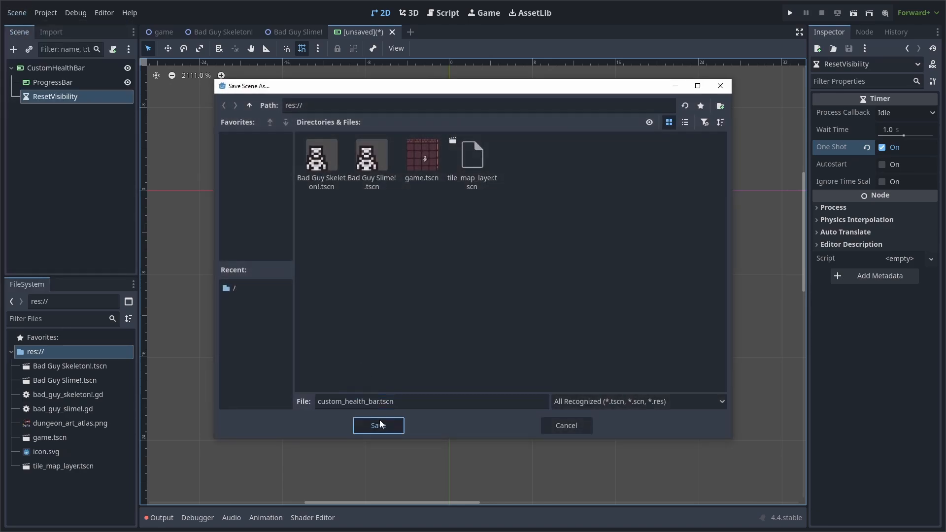
click(378, 425)
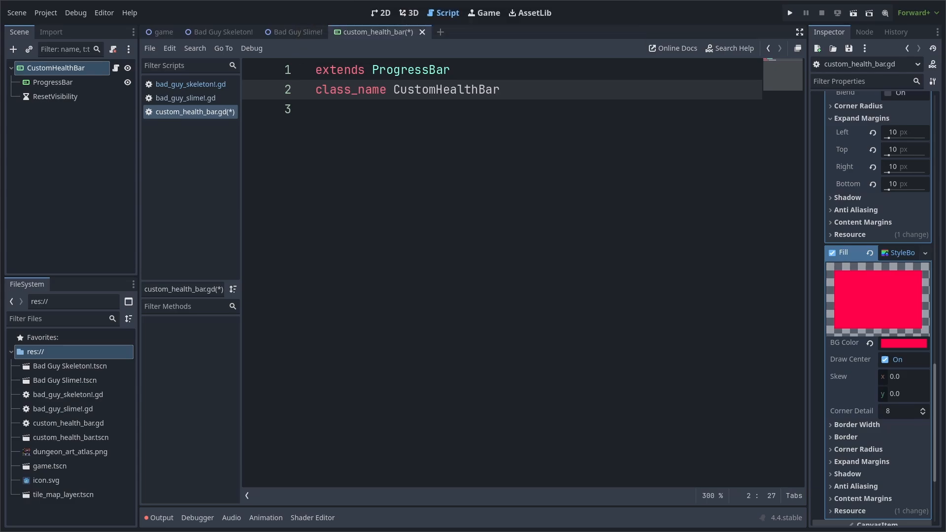
- Declare the two tween variables, fill _setup_health_bar starting with modulate.a = 0.0, and write _change_opacity
text(var change_value_tween: Tween)
text(func _setup_health_bar(max_val: float):)
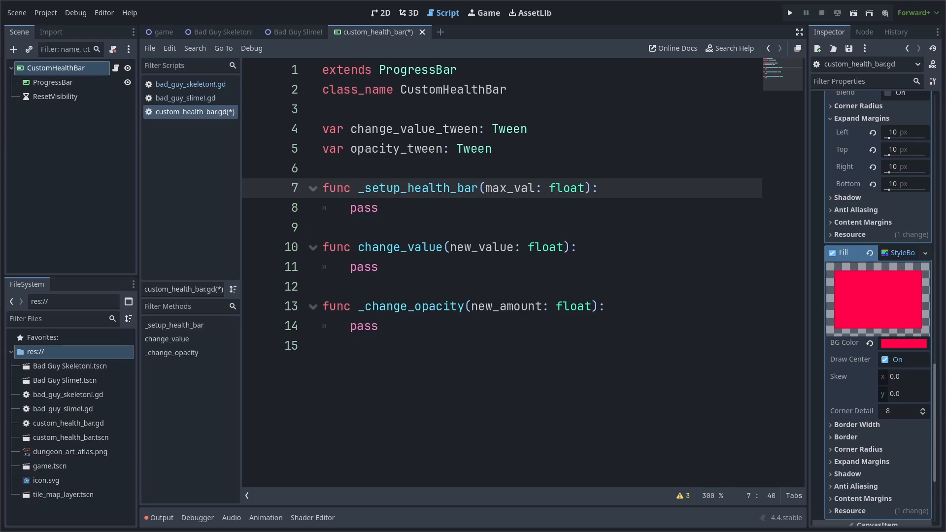
text(modulate.a = 0.0)
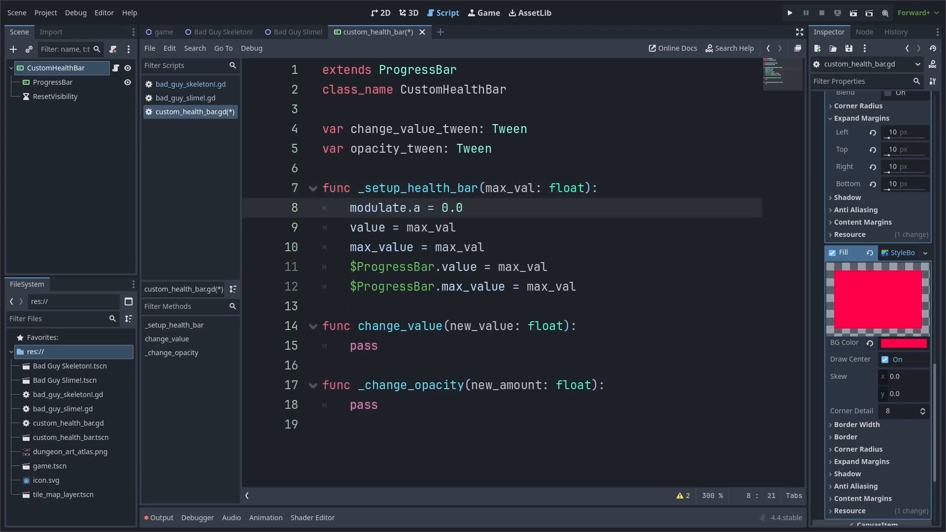
click(465, 207)
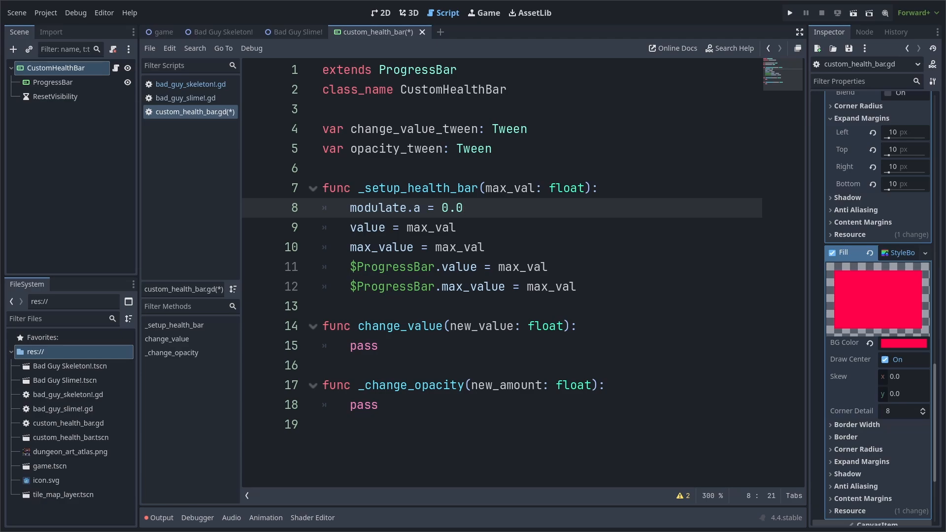
click(463, 207)
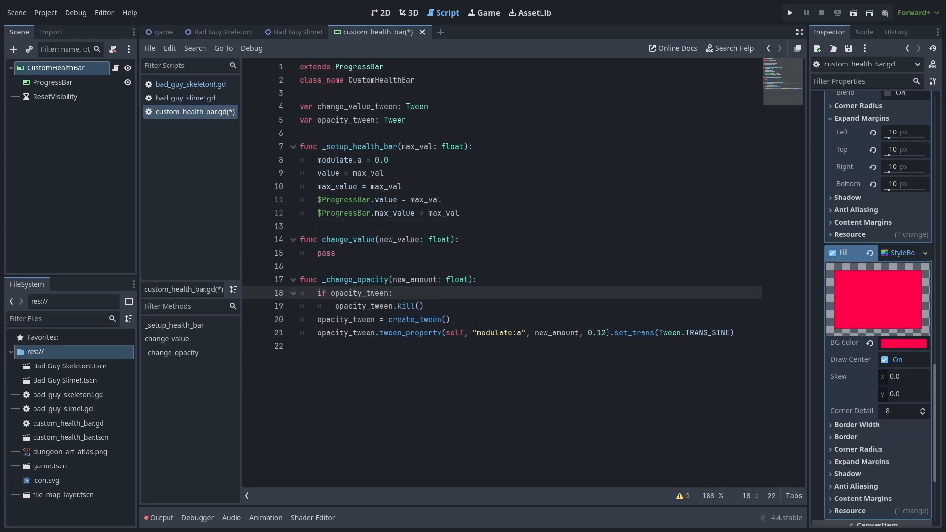
- Start change_value by calling _change_opacity(1.0), awaiting opacity_tween.finished, and setting the new value
click(449, 319)
text(_change_opacity(1.0)
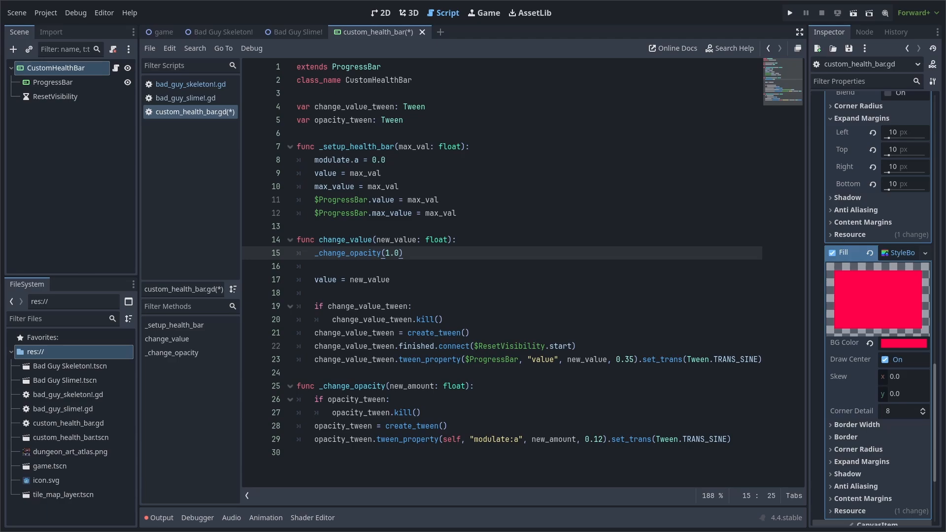
text(await opacity_tween.finished)
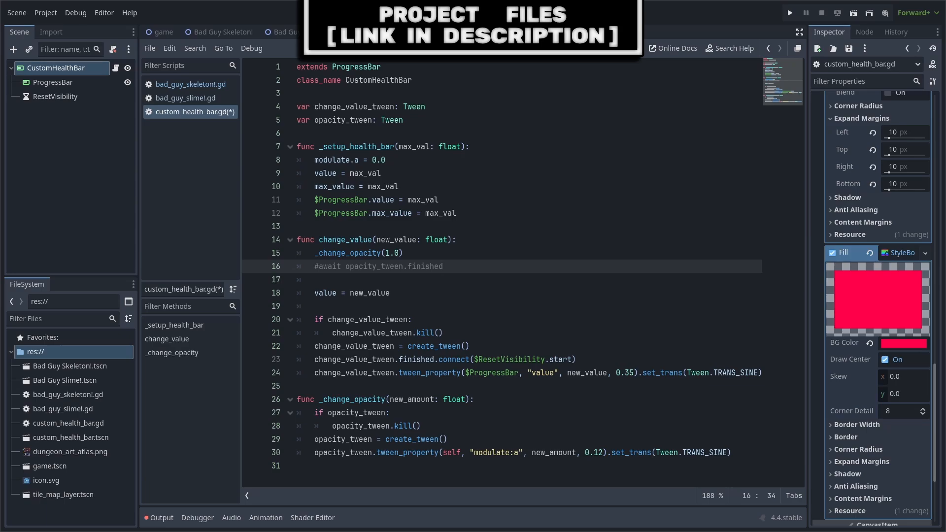
click(442, 266)
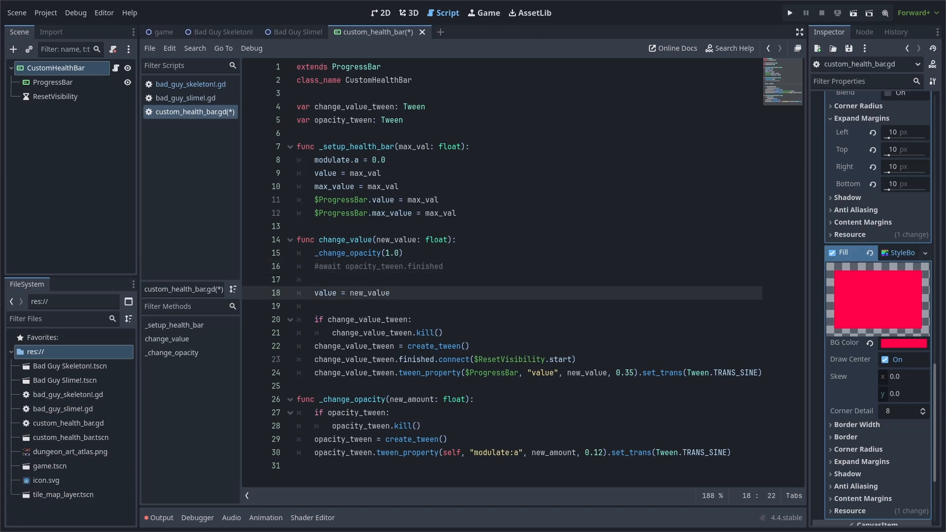
- Recreate change_value_tween to tween $ProgressBar's value and start ResetVisibility when finished
click(389, 292)
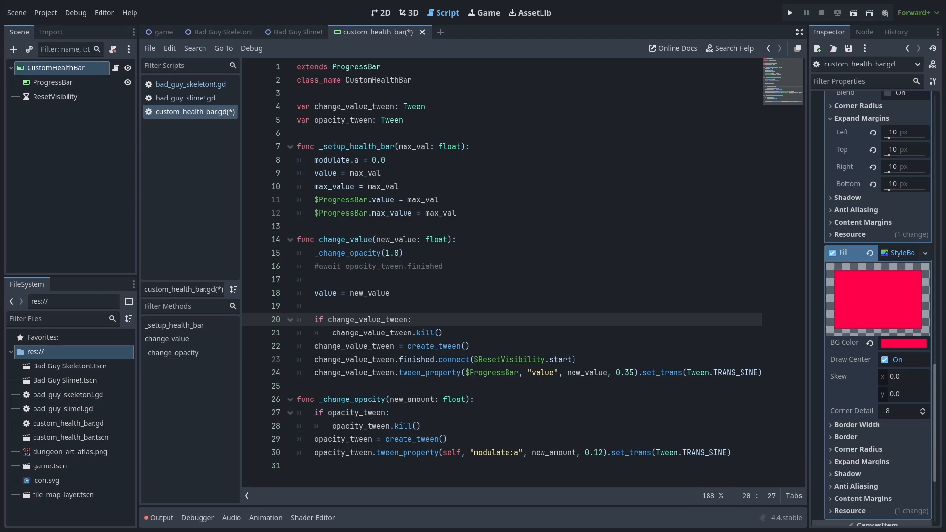
click(471, 345)
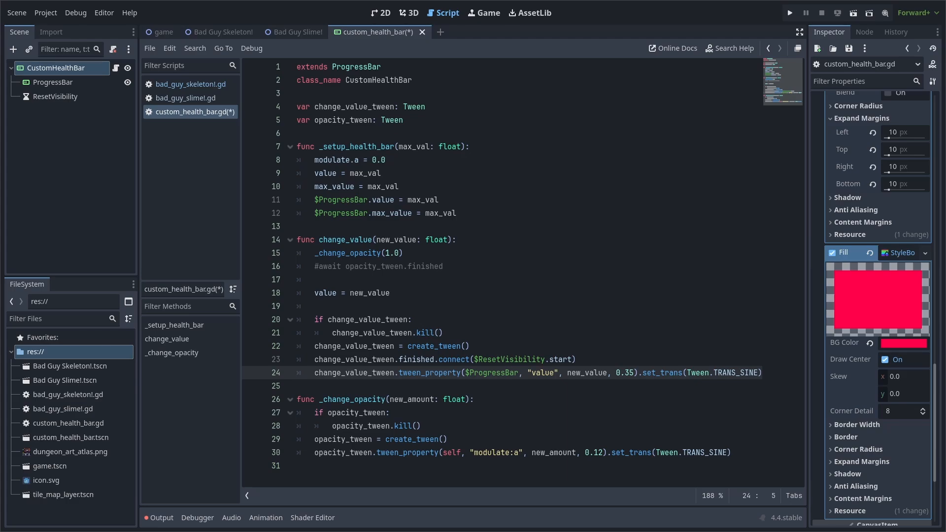
click(573, 359)
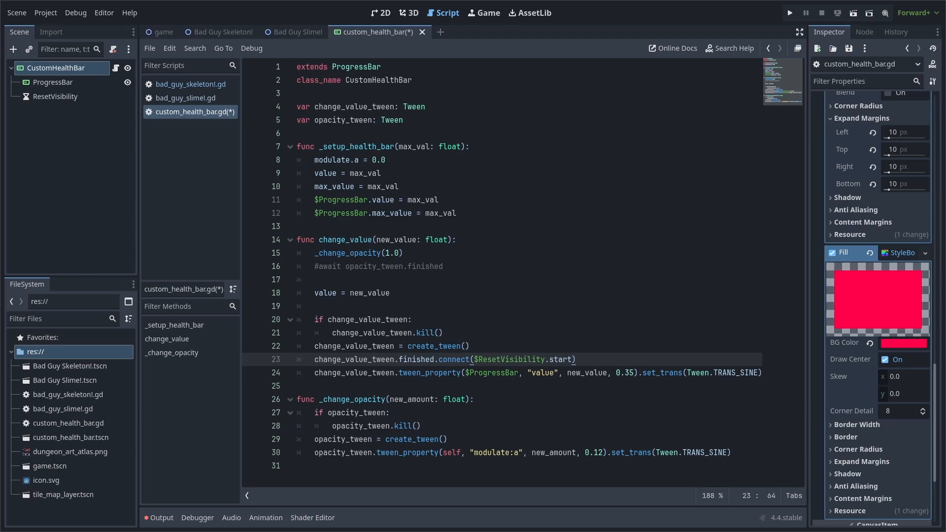
click(56, 97)
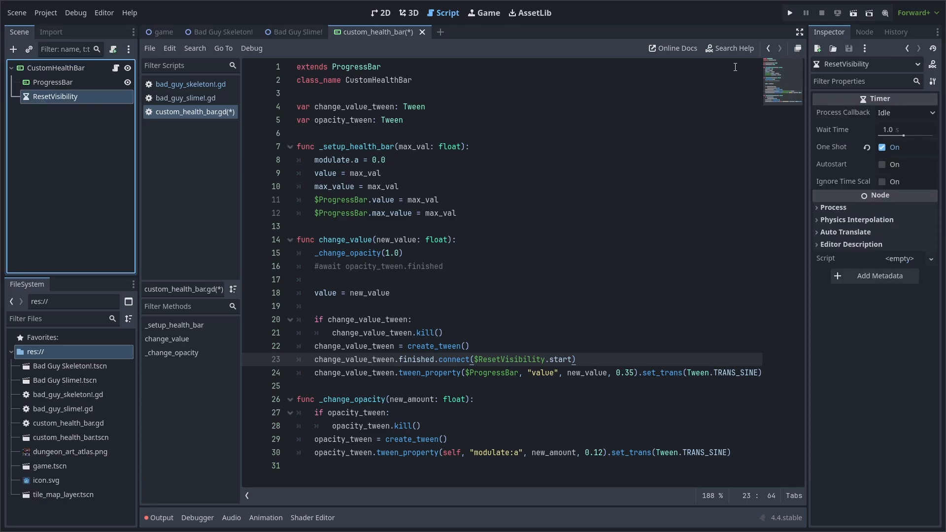
- Connect ResetVisibility's timeout to a new handler calling _change_opacity(0.0) and save the script
double_click(850, 99)
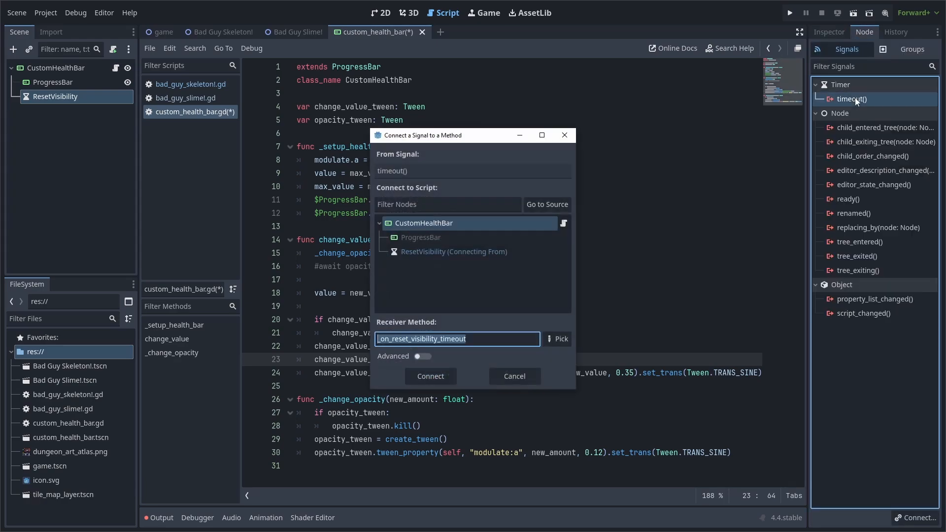
click(430, 376)
text(_change_opacity(0.0))
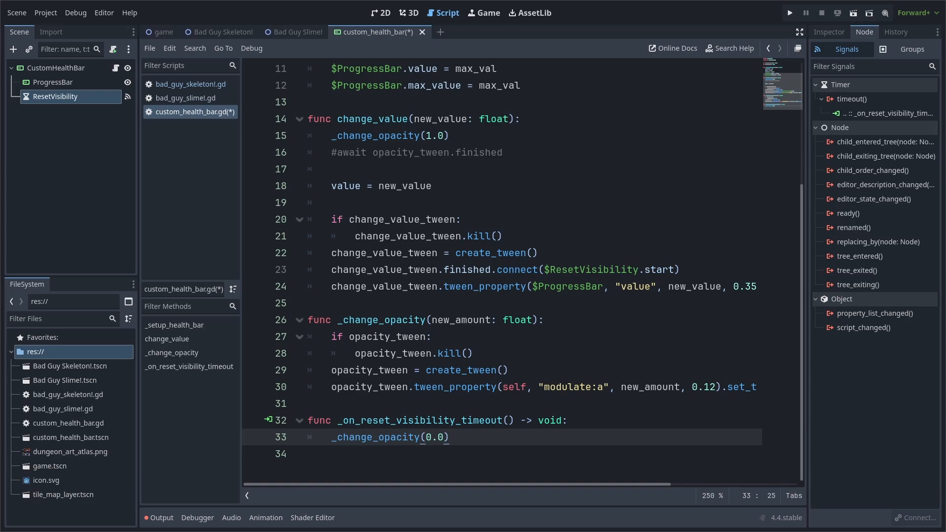
key(ctrl+s)
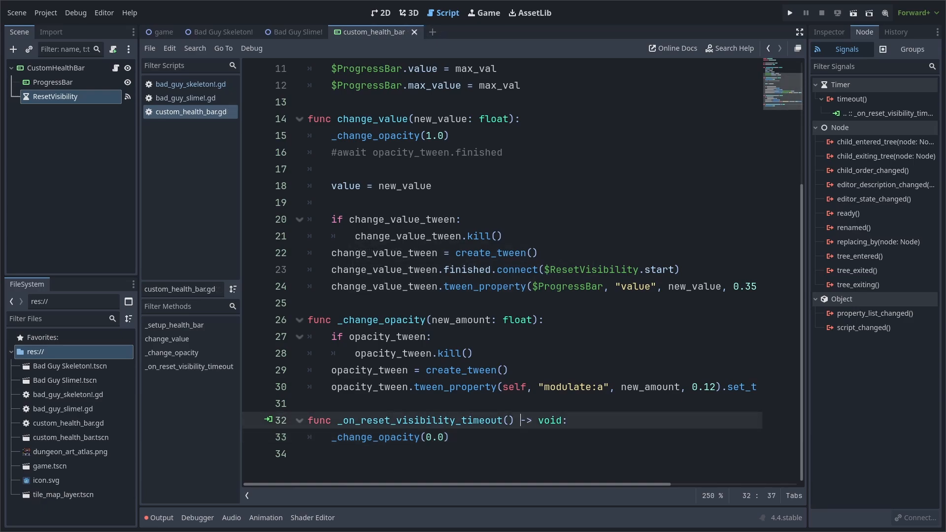
- Open the Bad Guy Skeleton scene and its script
click(223, 32)
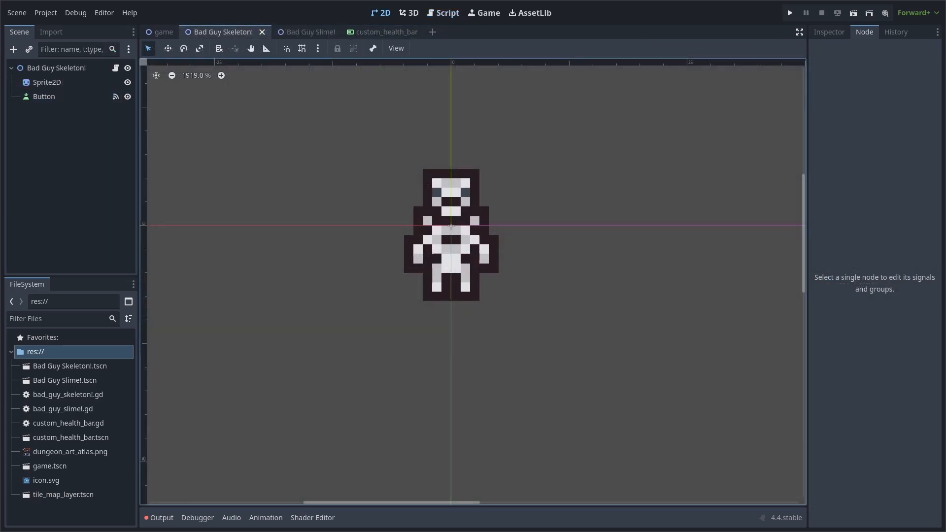
click(71, 438)
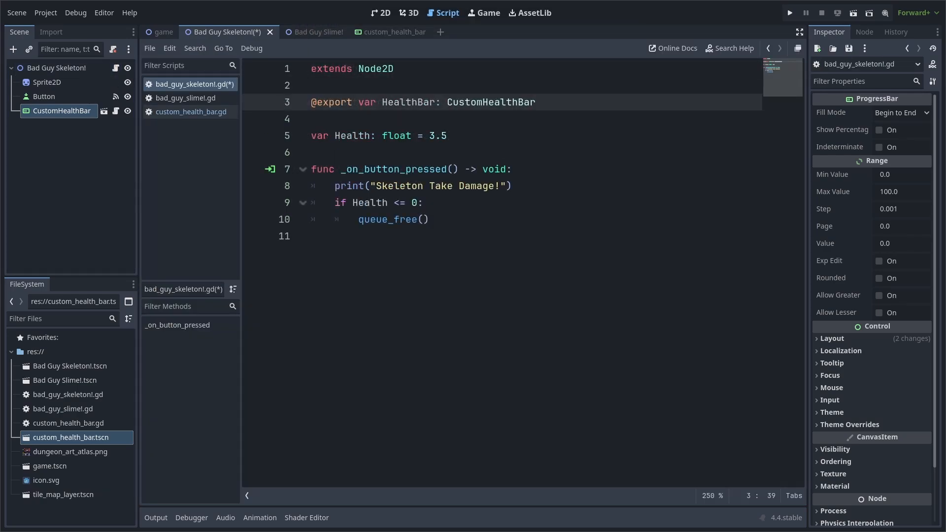
click(57, 68)
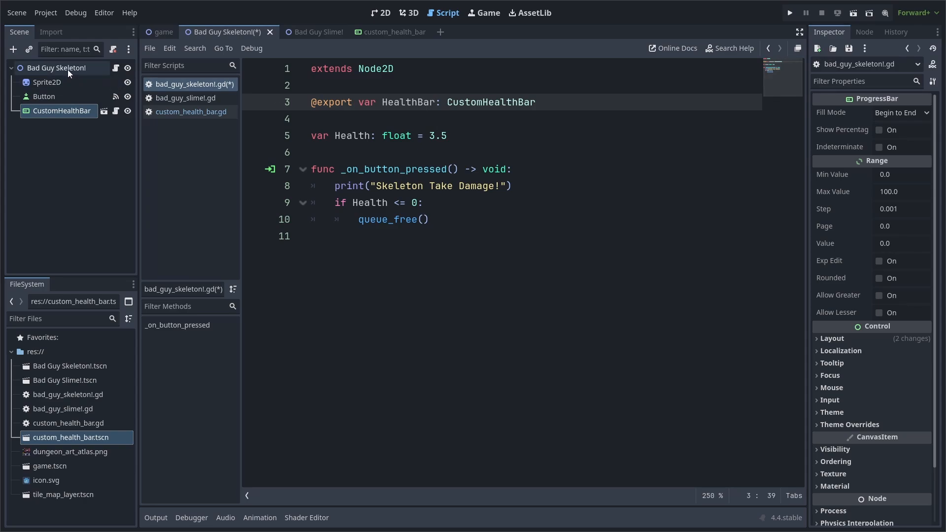
- Assign CustomHealthBar to the exported Health Bar and add setup plus Health -= 1.0 with change_value
click(898, 113)
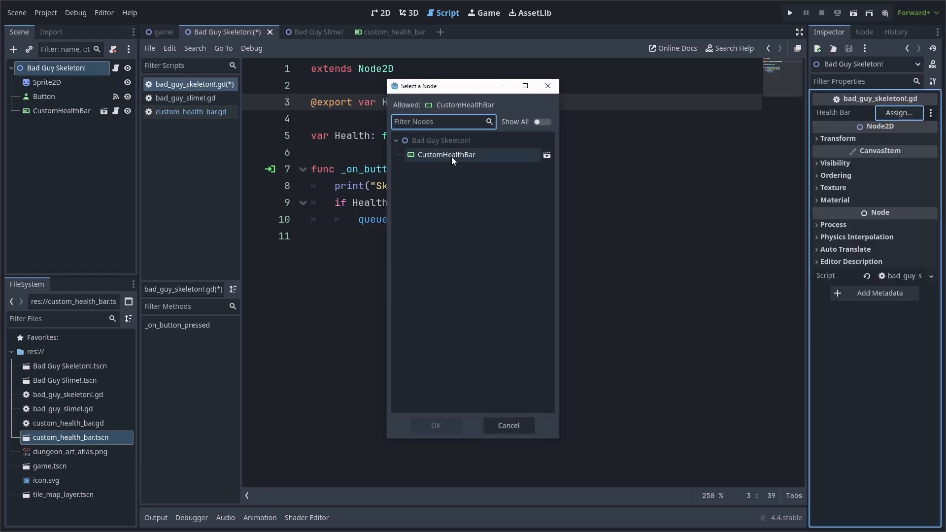
click(436, 425)
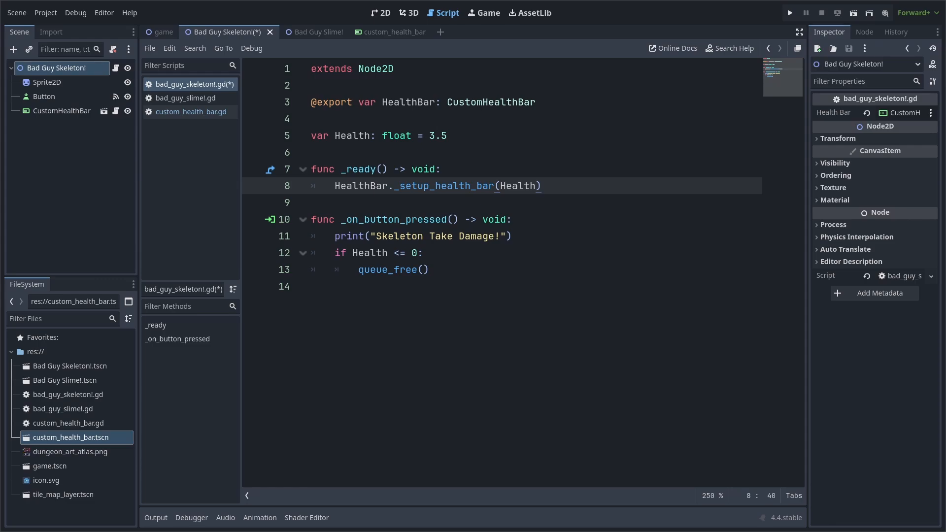
text(Health -= 1.0)
text(HealthBar.change_value(Health))
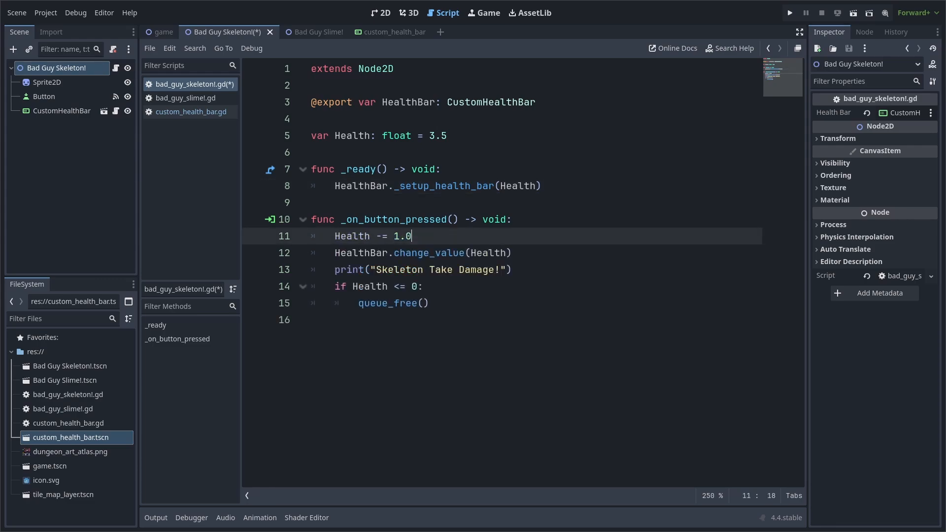